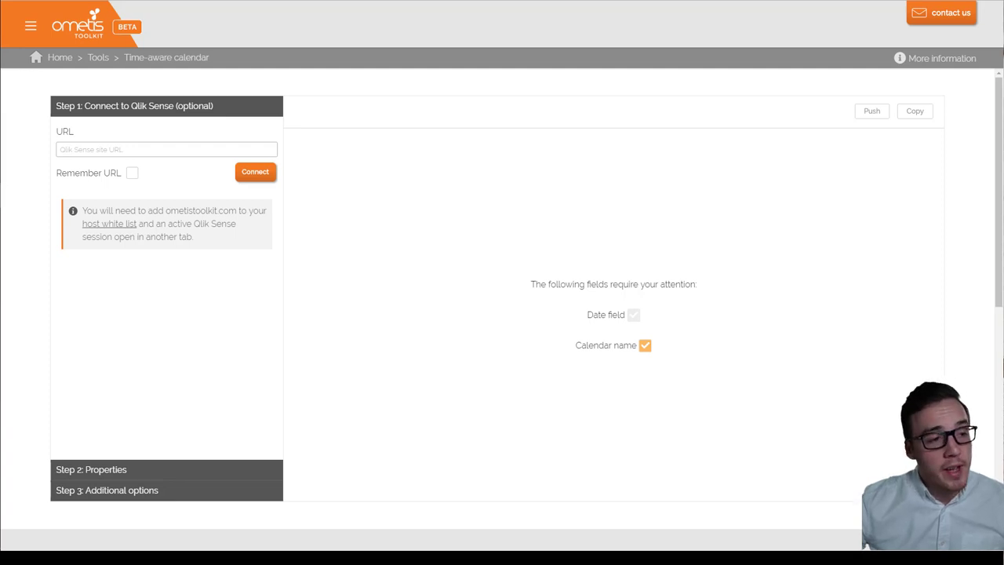
Set Date as the calendar's date field in Properties, keeping January as first month.
{"action": "left_click", "coordinate": [91, 469]}
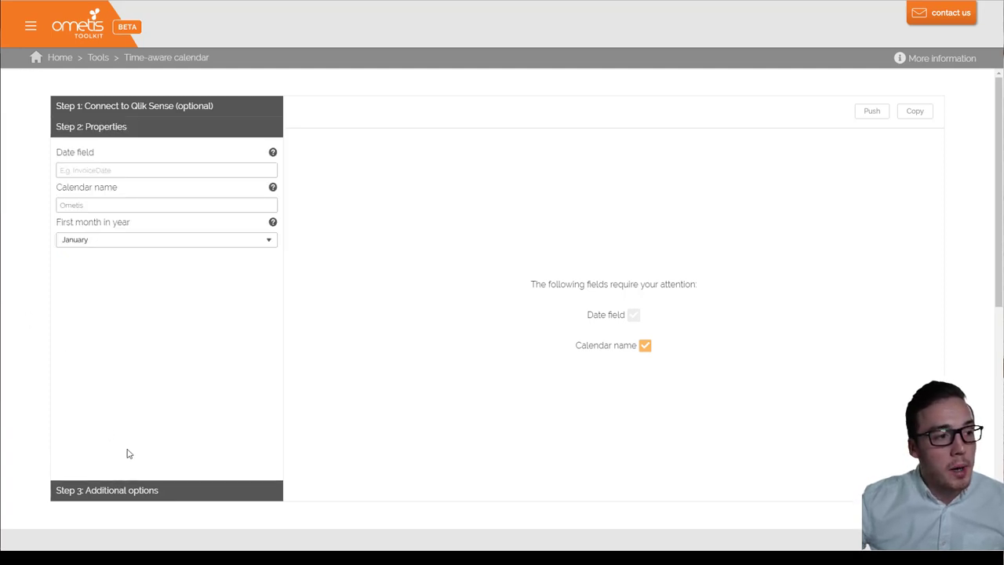
{"action": "mouse_move", "coordinate": [141, 434]}
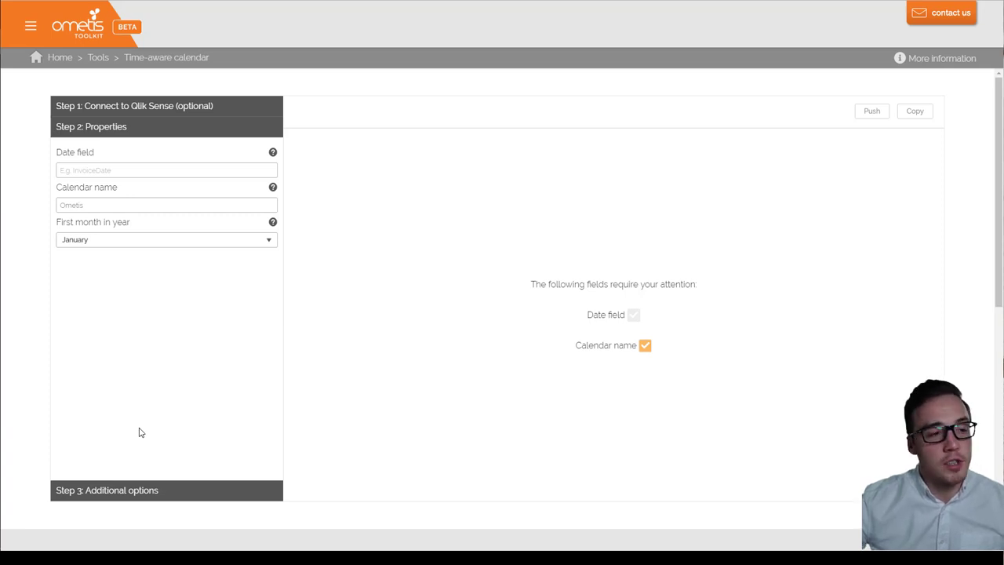
{"action": "mouse_move", "coordinate": [129, 186]}
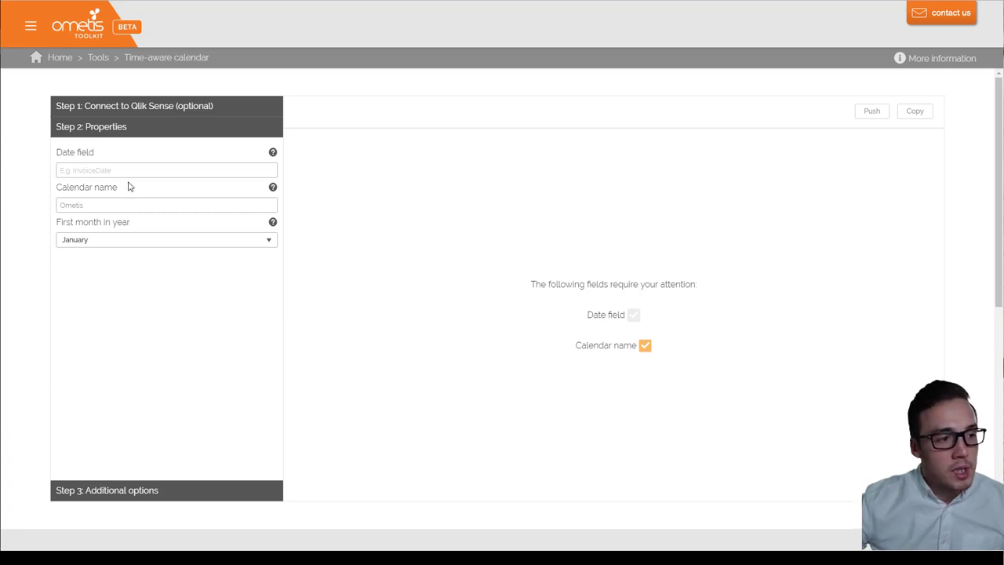
{"action": "left_click", "coordinate": [166, 170]}
{"action": "type", "text": "Date"}
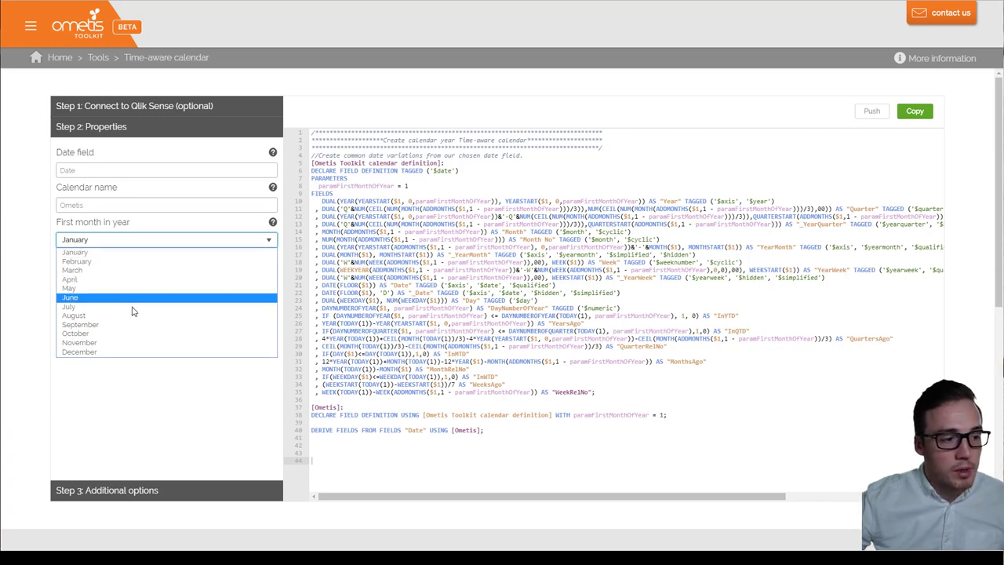
{"action": "left_click", "coordinate": [76, 251]}
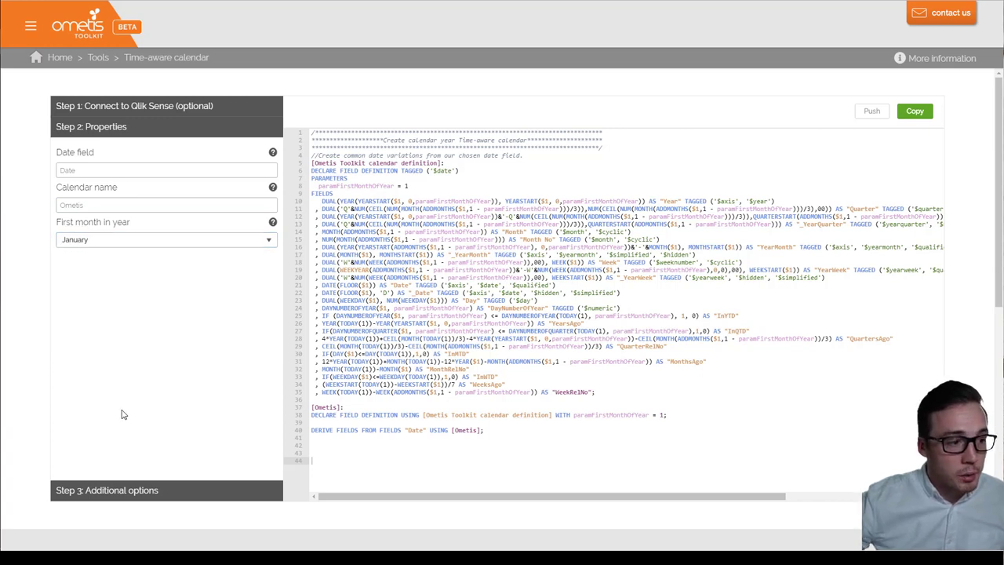
{"action": "mouse_move", "coordinate": [157, 494]}
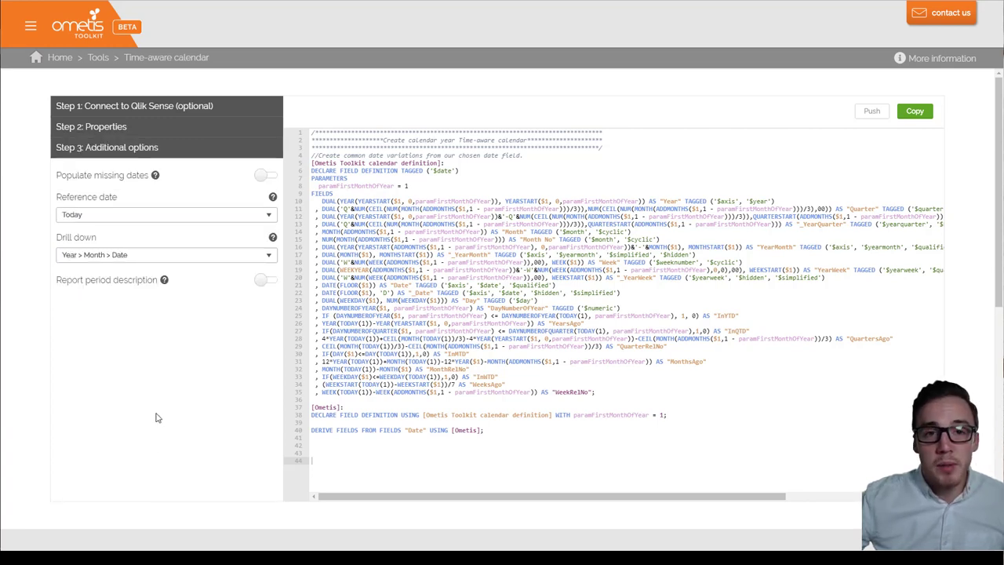
Enable Populate missing dates and choose Max date as the reference date.
{"action": "left_click", "coordinate": [264, 176]}
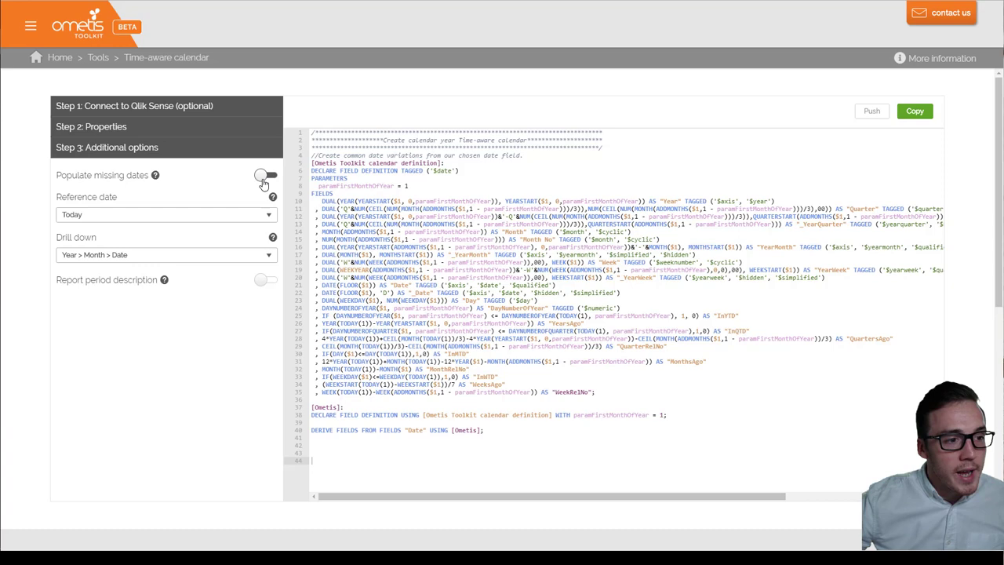
{"action": "left_click", "coordinate": [264, 176]}
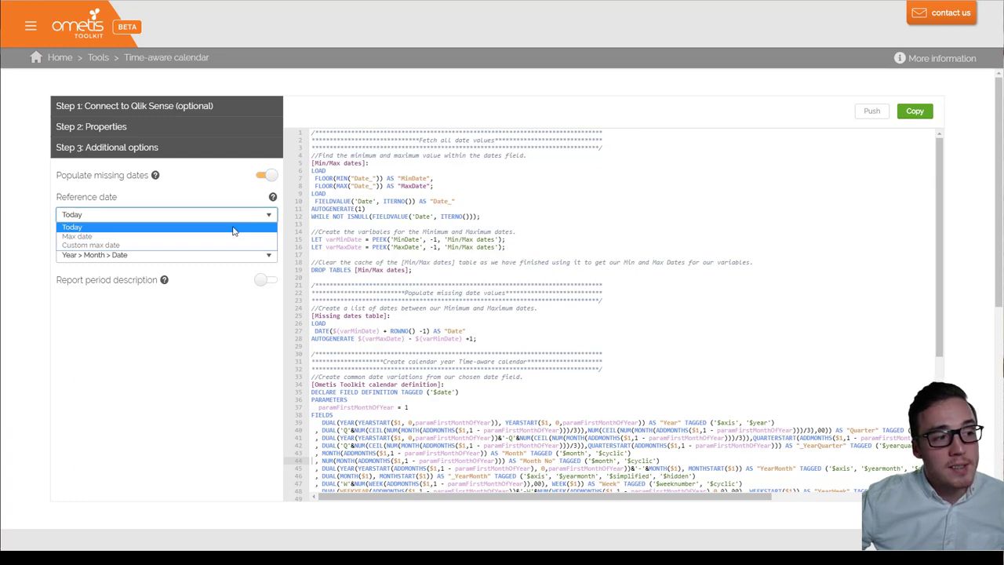
{"action": "left_click", "coordinate": [77, 235]}
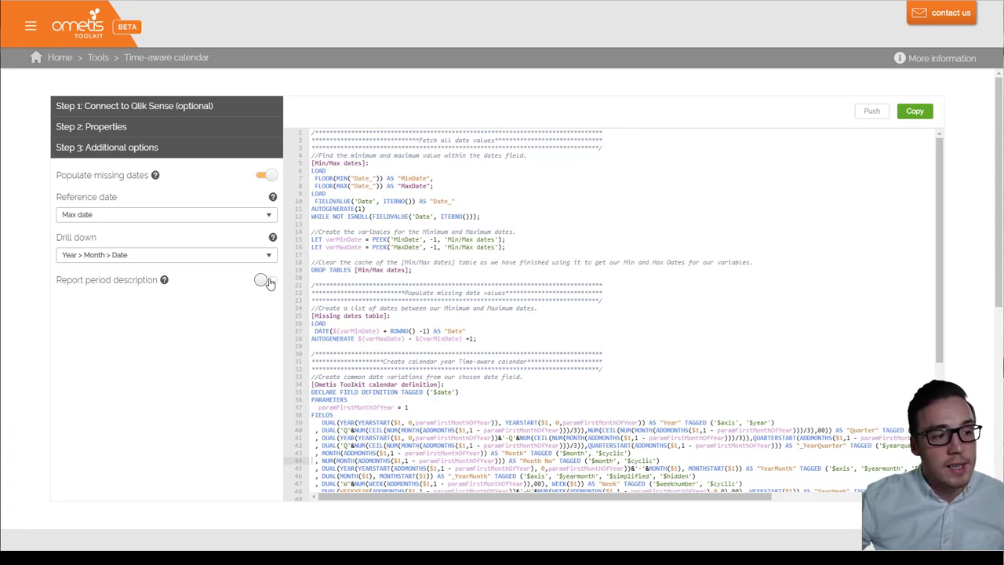
Enable Report period description and tick Select All in the period checklist.
{"action": "left_click", "coordinate": [264, 279]}
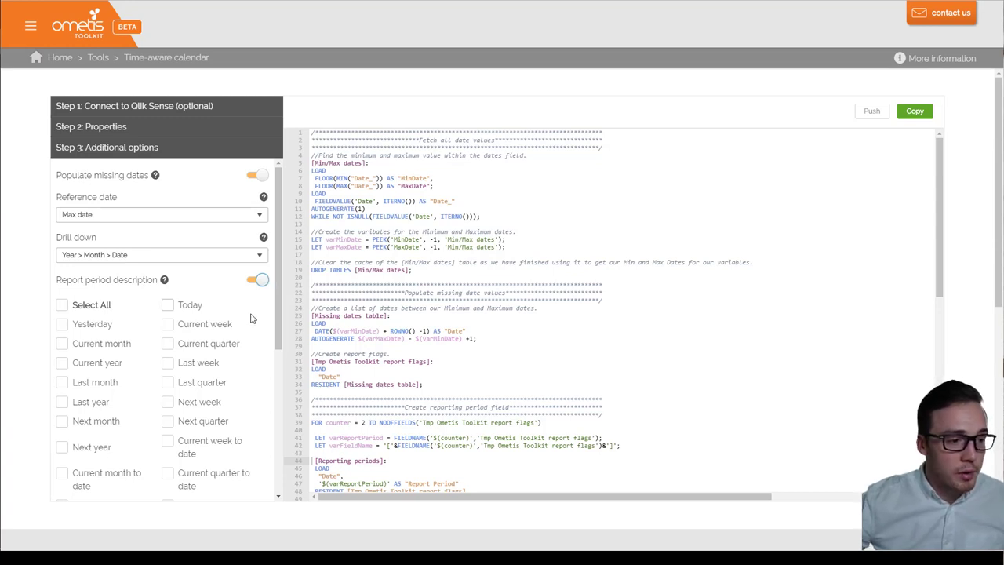
{"action": "scroll", "scroll_direction": "down", "scroll_amount": 3}
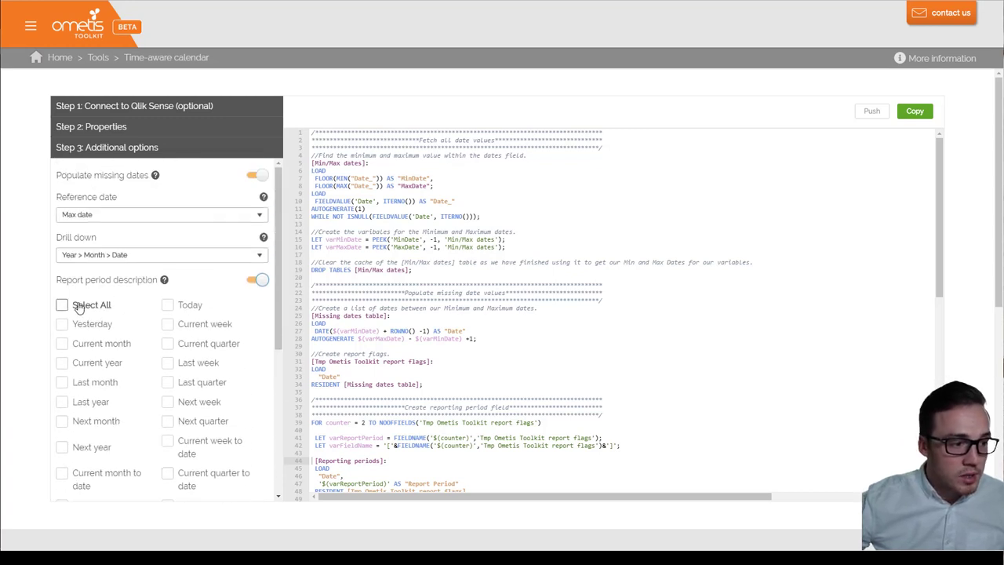
{"action": "left_click", "coordinate": [63, 305]}
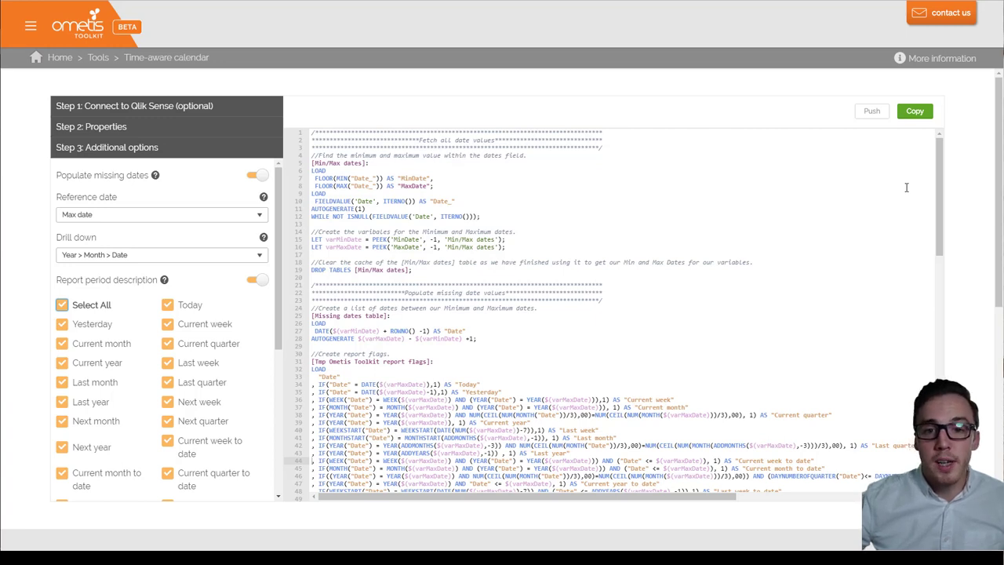
{"action": "mouse_move", "coordinate": [822, 267]}
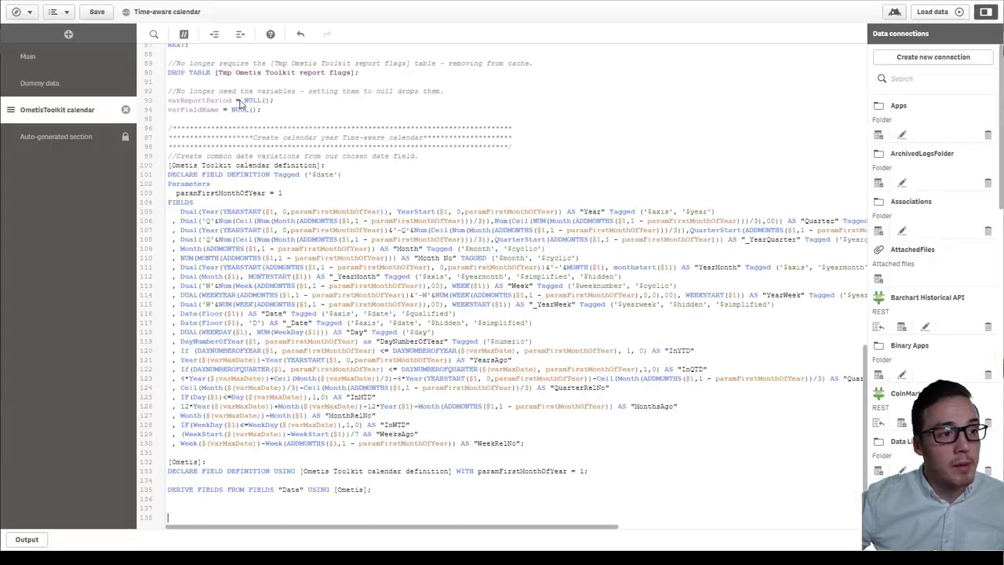
Load data so the calendar script section populates fields like YearsAgo.
{"action": "scroll", "scroll_direction": "up", "scroll_amount": 3}
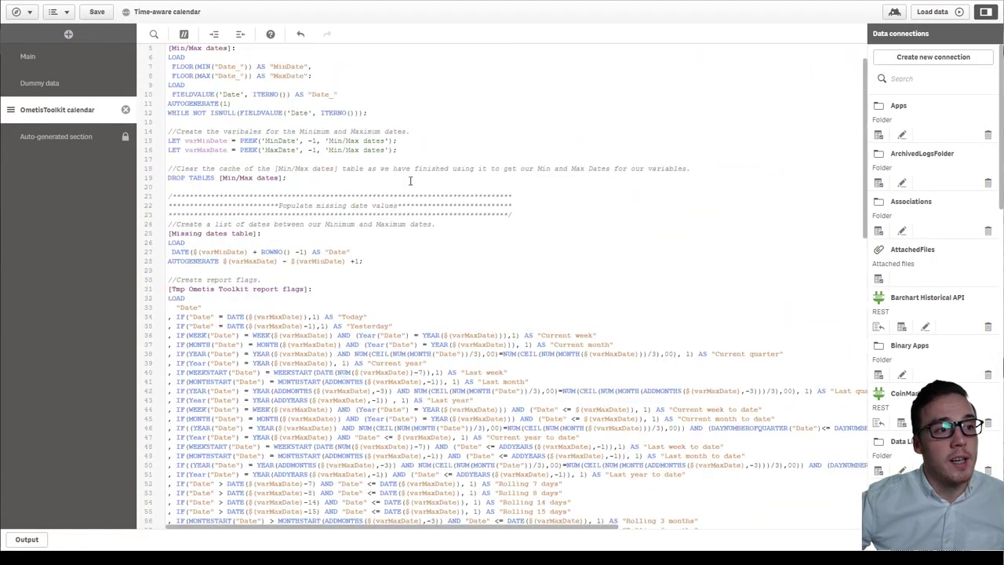
{"action": "scroll", "scroll_direction": "up", "scroll_amount": 3}
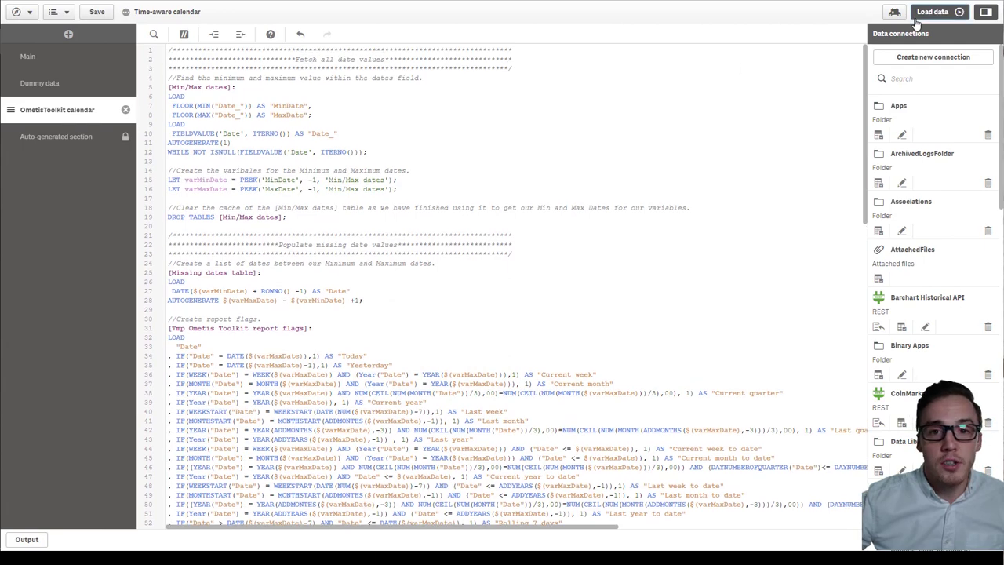
{"action": "left_click", "coordinate": [932, 11]}
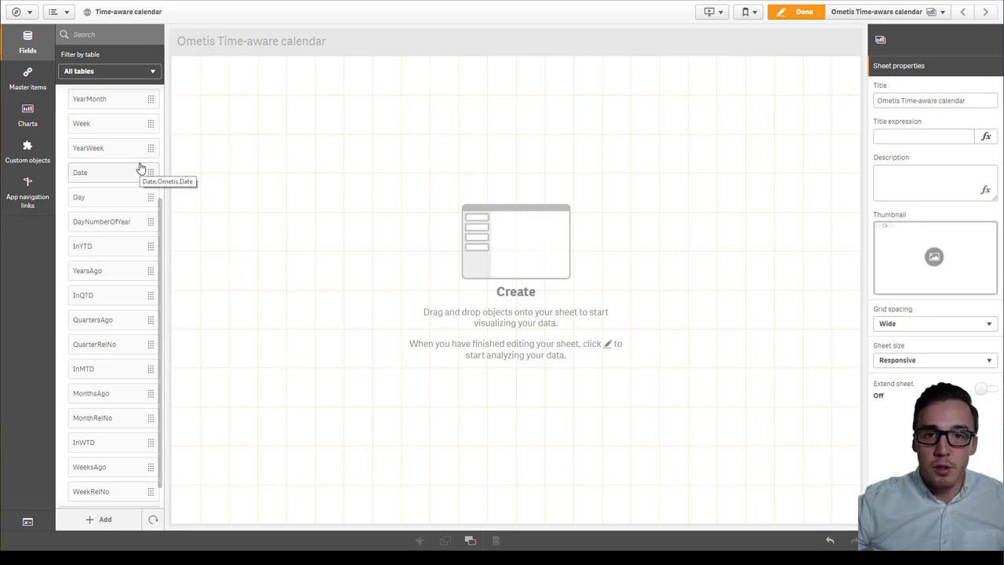
Add a Date line chart to the sheet with a Report Period filter pane above it.
{"action": "scroll", "scroll_direction": "up", "scroll_amount": 3}
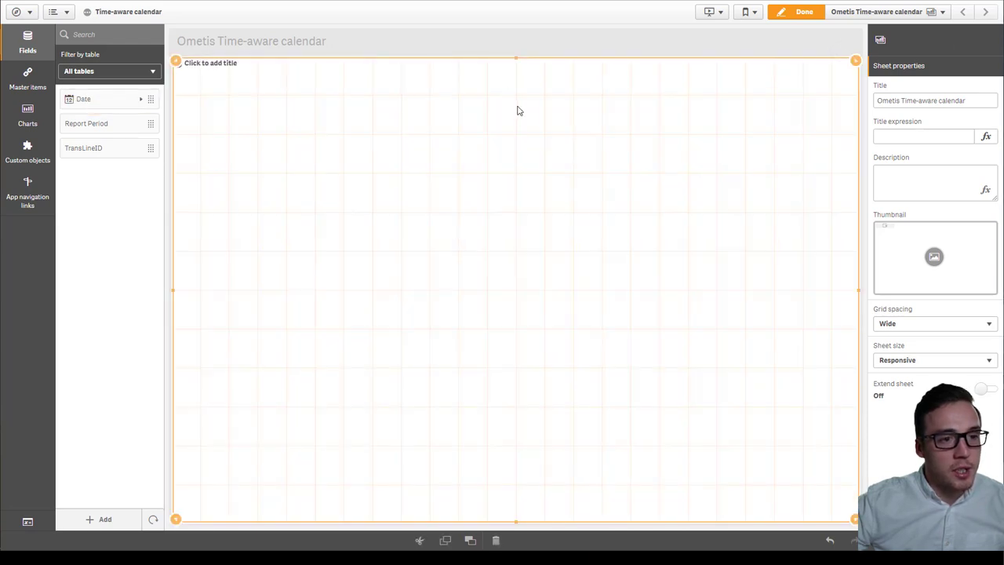
{"action": "left_click_drag", "start_coordinate": [83, 98], "coordinate": [510, 314]}
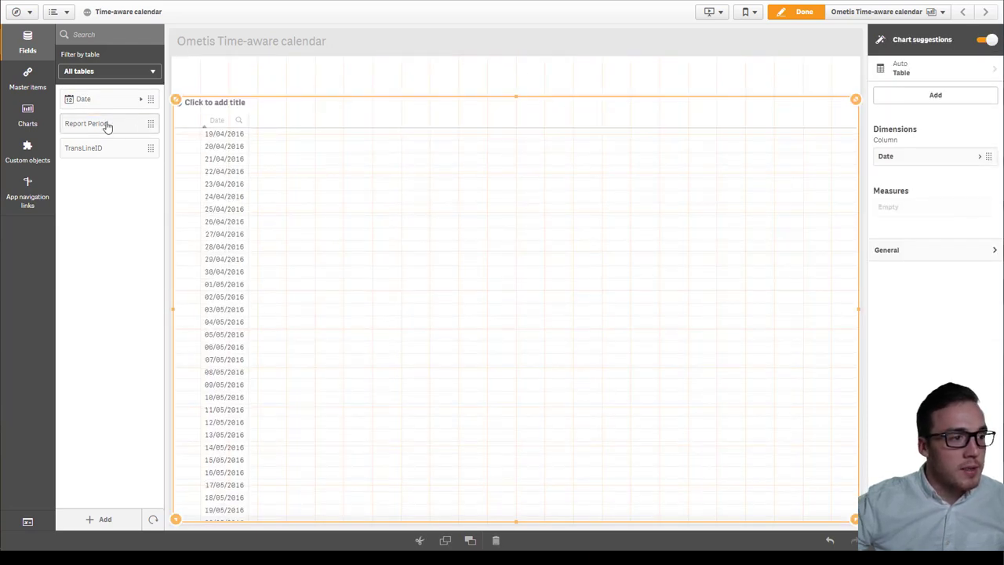
{"action": "left_click_drag", "start_coordinate": [86, 122], "coordinate": [220, 76]}
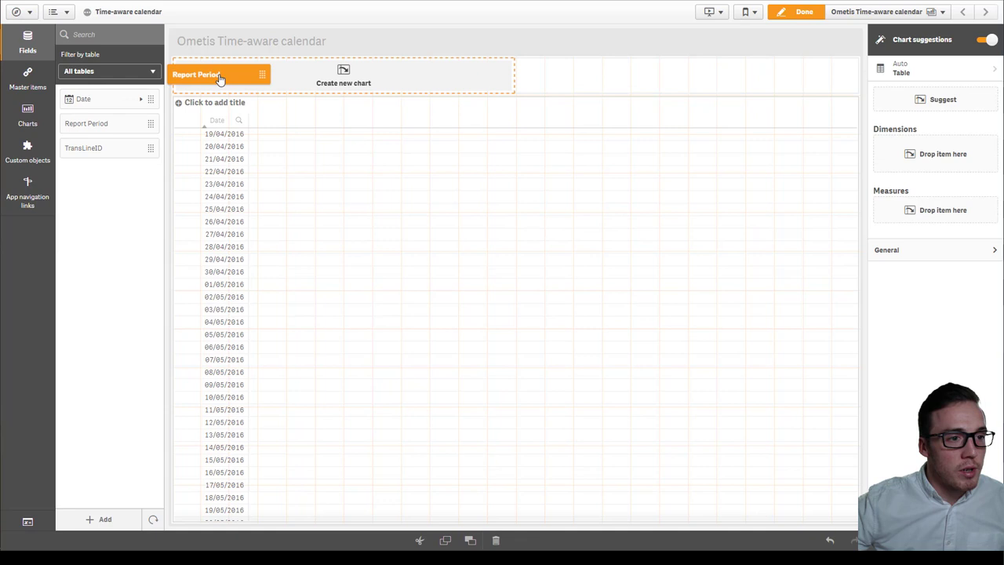
{"action": "left_click", "coordinate": [201, 75]}
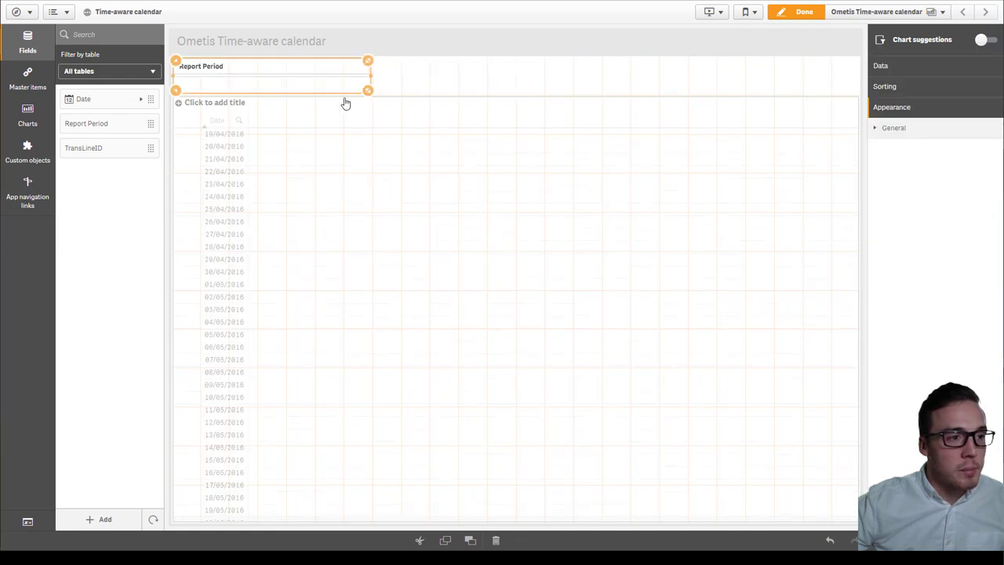
Add the No. sales master measure to the chart and finish editing with Done.
{"action": "left_click", "coordinate": [28, 78]}
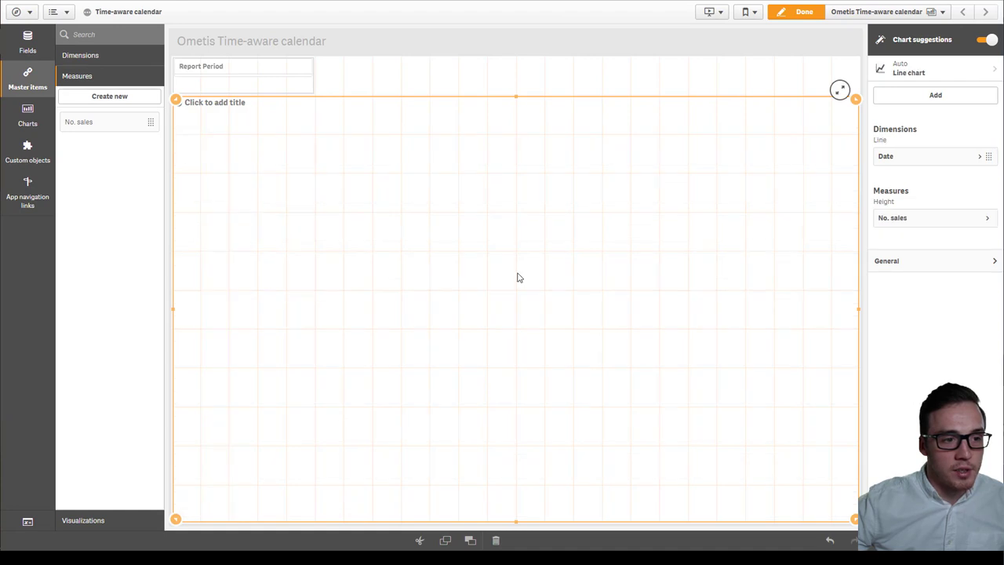
{"action": "left_click", "coordinate": [804, 12]}
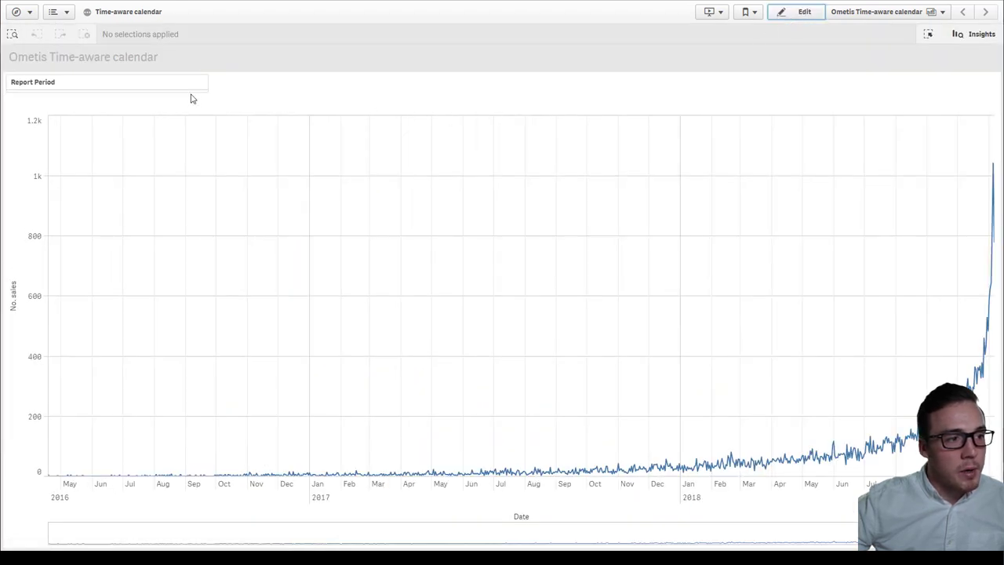
{"action": "left_click", "coordinate": [107, 81]}
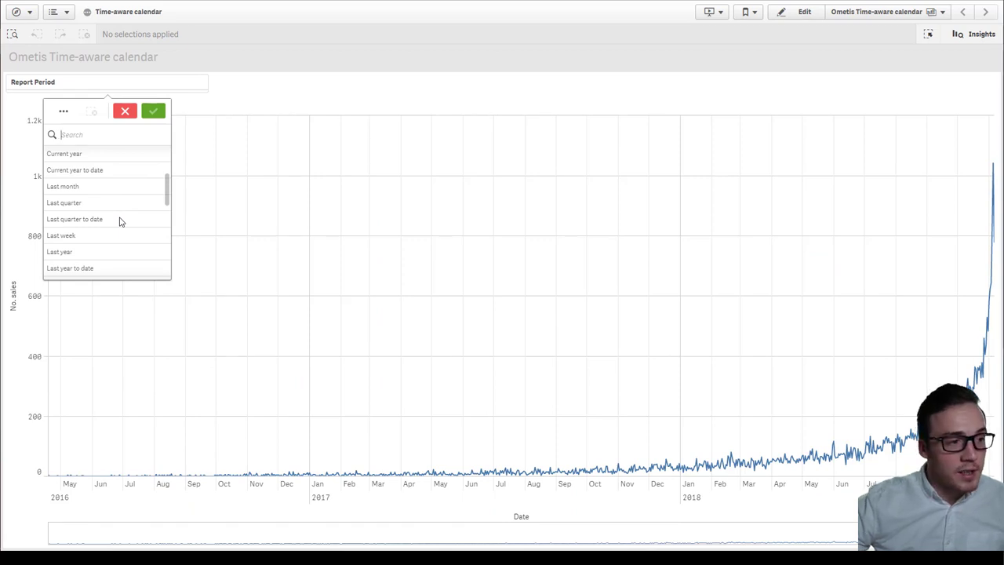
{"action": "type", "text": "rol"}
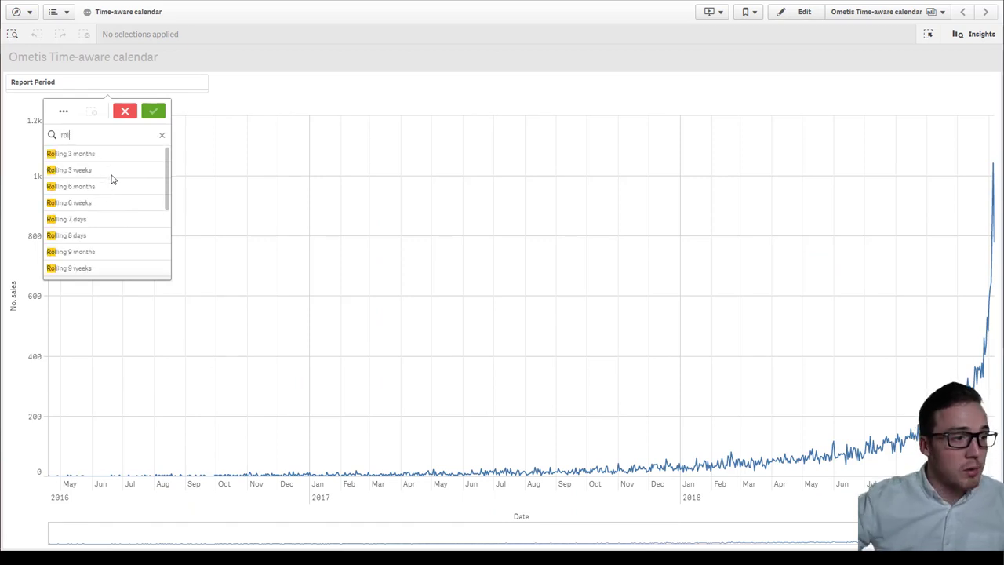
{"action": "scroll", "scroll_direction": "down", "scroll_amount": 3}
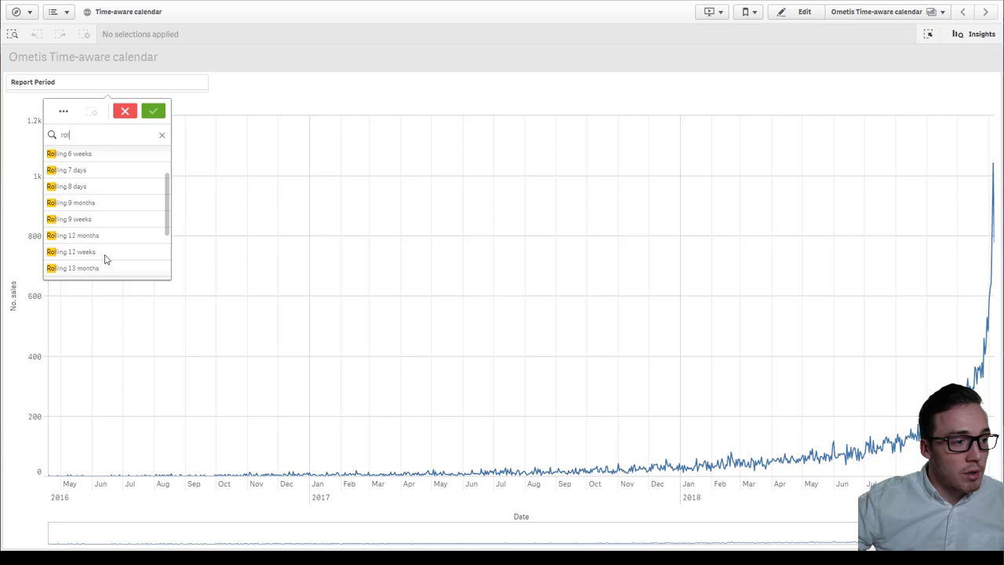
{"action": "left_click", "coordinate": [72, 235]}
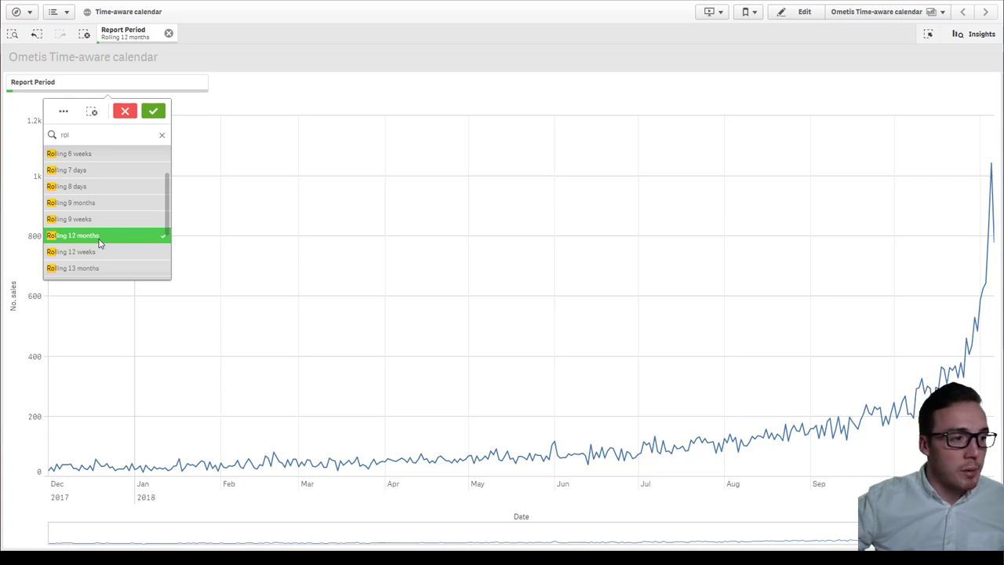
{"action": "left_click", "coordinate": [126, 110]}
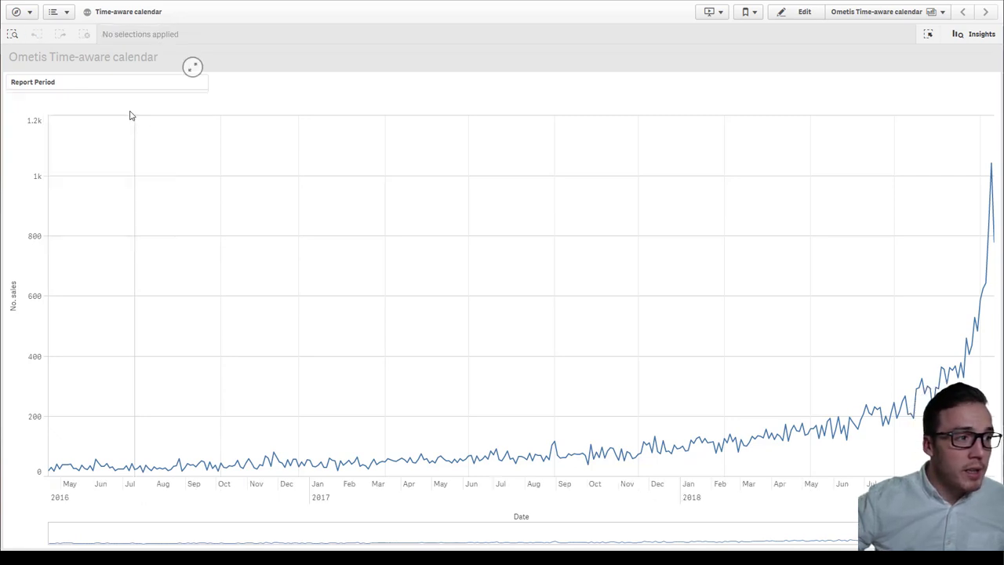
Search the app's data for 'rolling 12 m' via Smart search.
{"action": "left_click", "coordinate": [12, 34]}
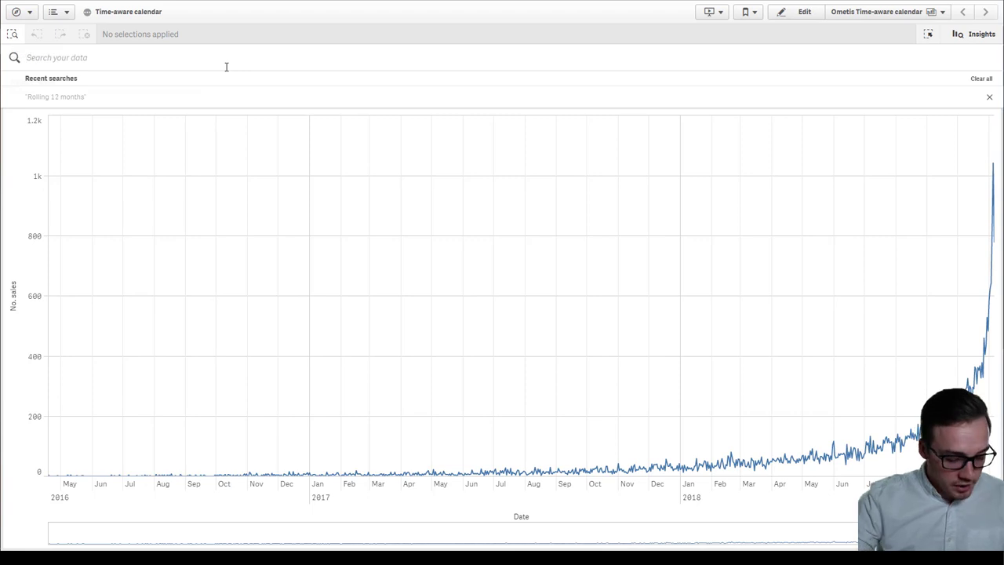
{"action": "type", "text": "rolling 12 m"}
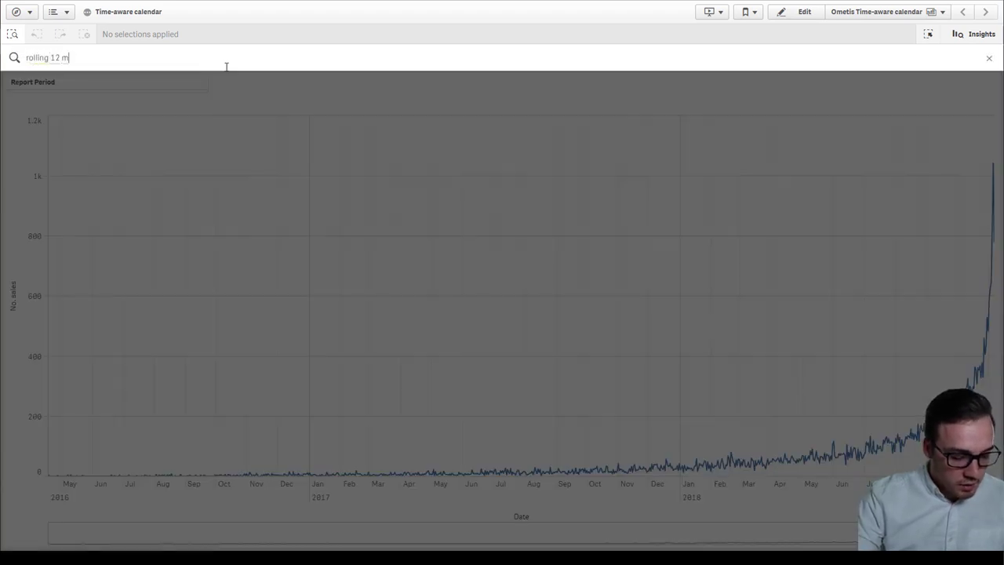